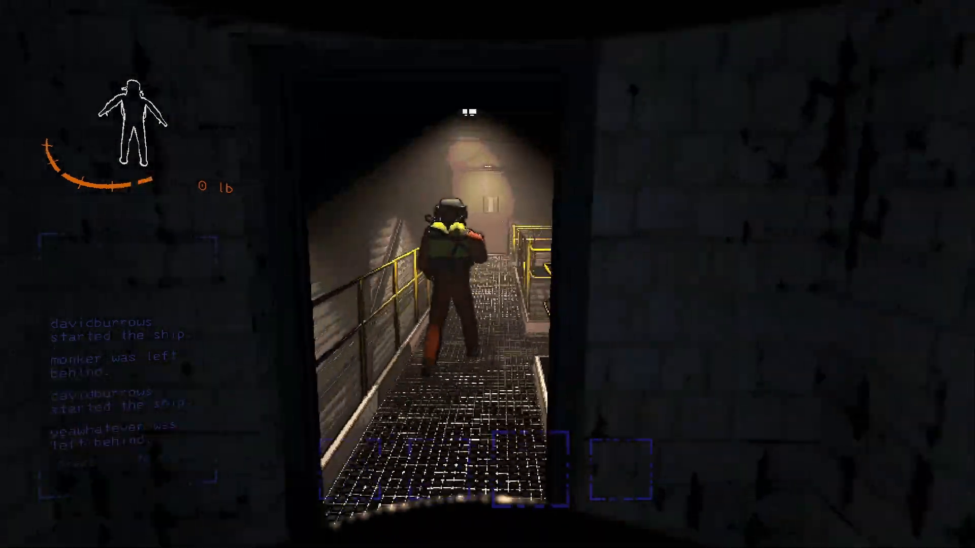
{"action": "key", "text": "w"}
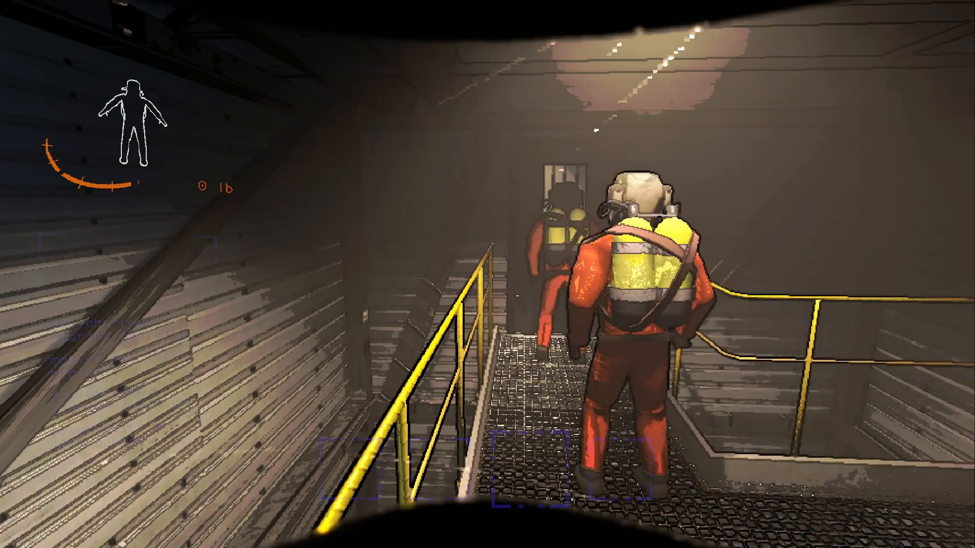
{"action": "mouse_move", "coordinate": [487, 274]}
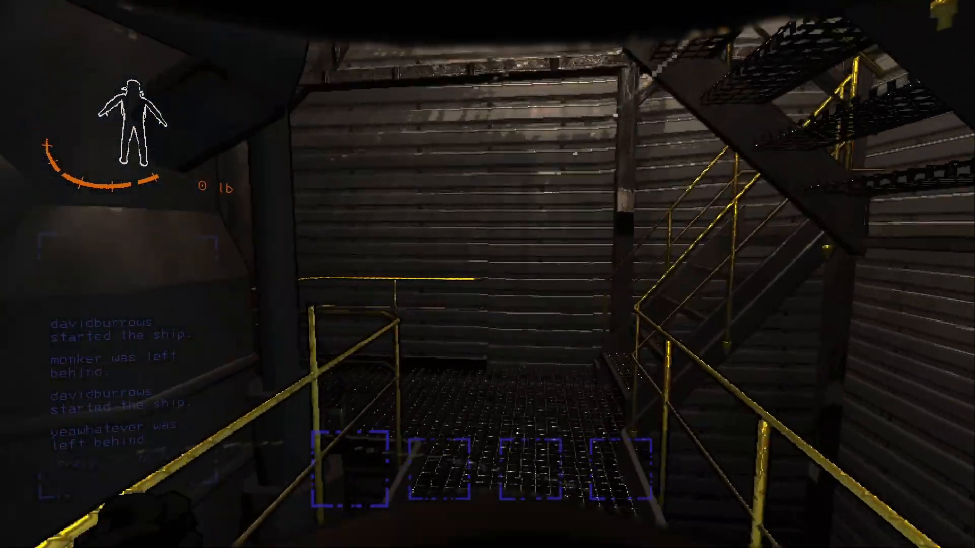
{"action": "mouse_move", "coordinate": [488, 274]}
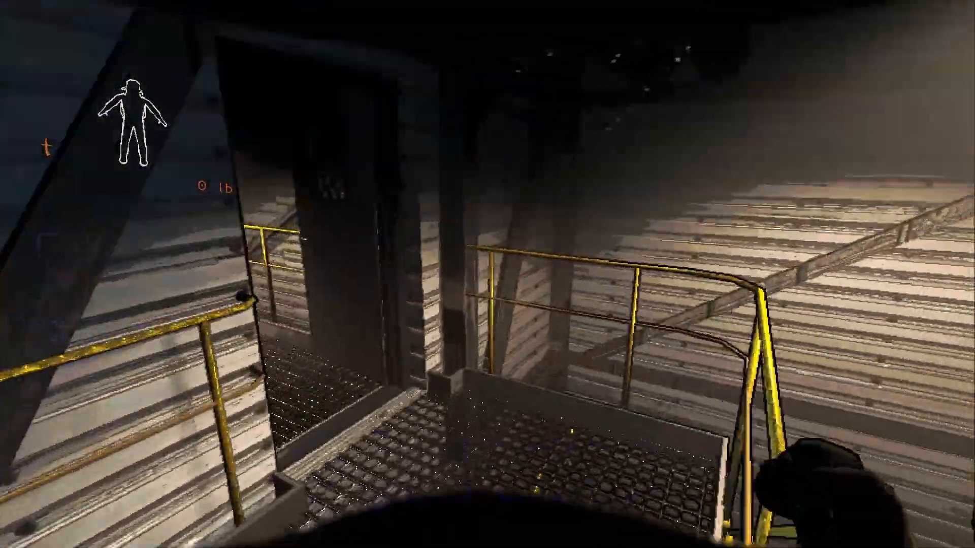
{"action": "mouse_move", "coordinate": [488, 275]}
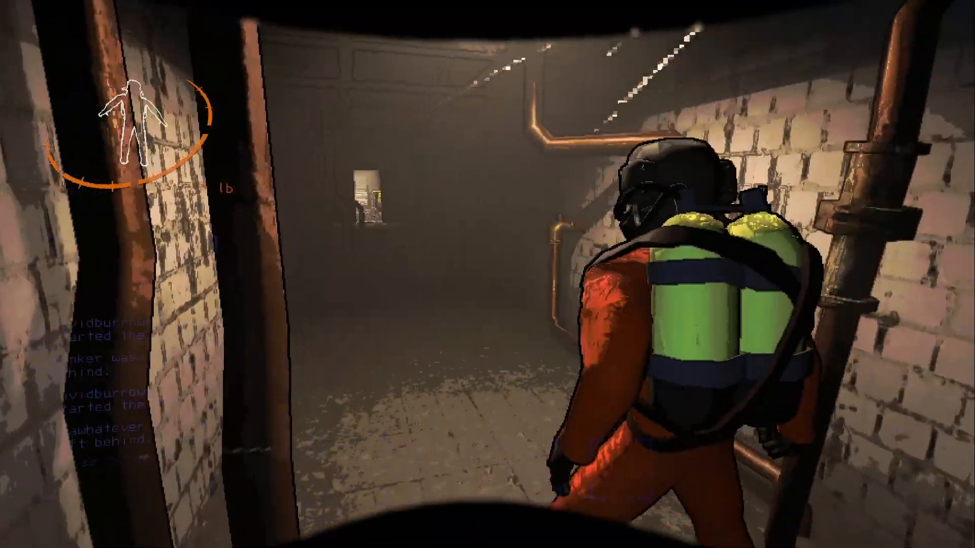
{"action": "mouse_move", "coordinate": [488, 275]}
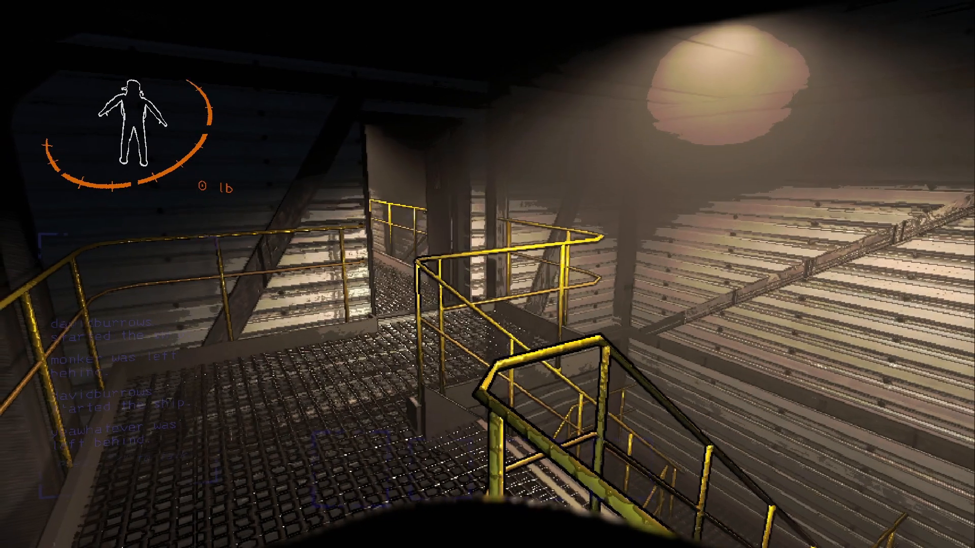
{"action": "mouse_move", "coordinate": [488, 274]}
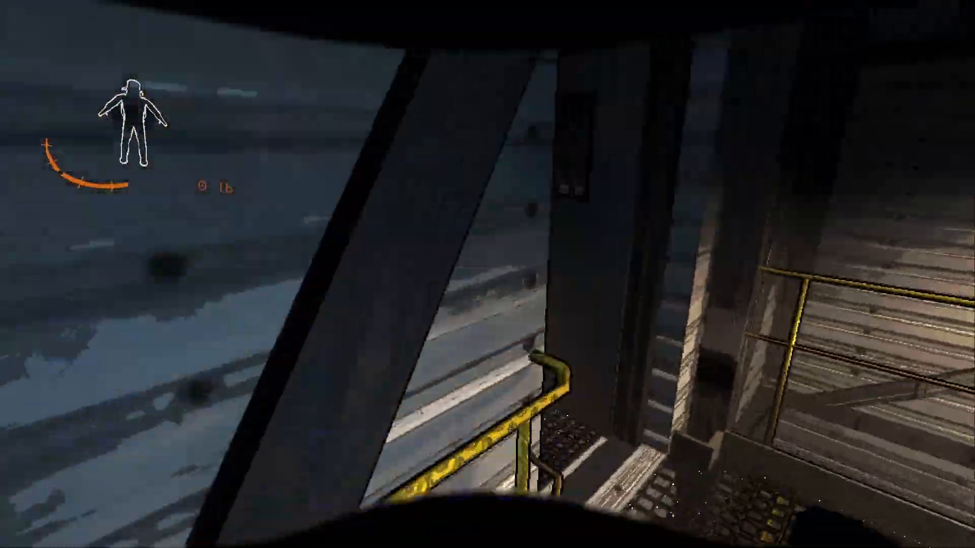
{"action": "mouse_move", "coordinate": [487, 274]}
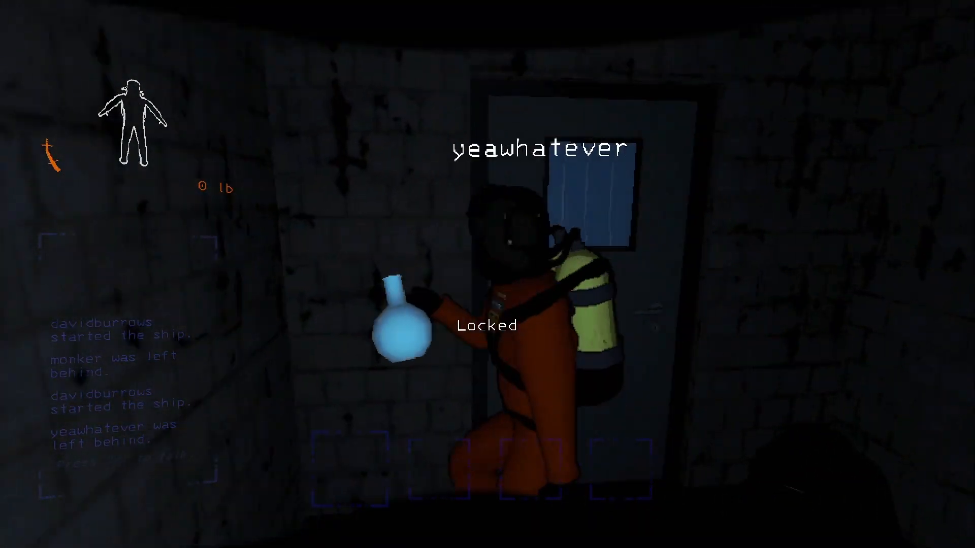
{"action": "mouse_move", "coordinate": [488, 274]}
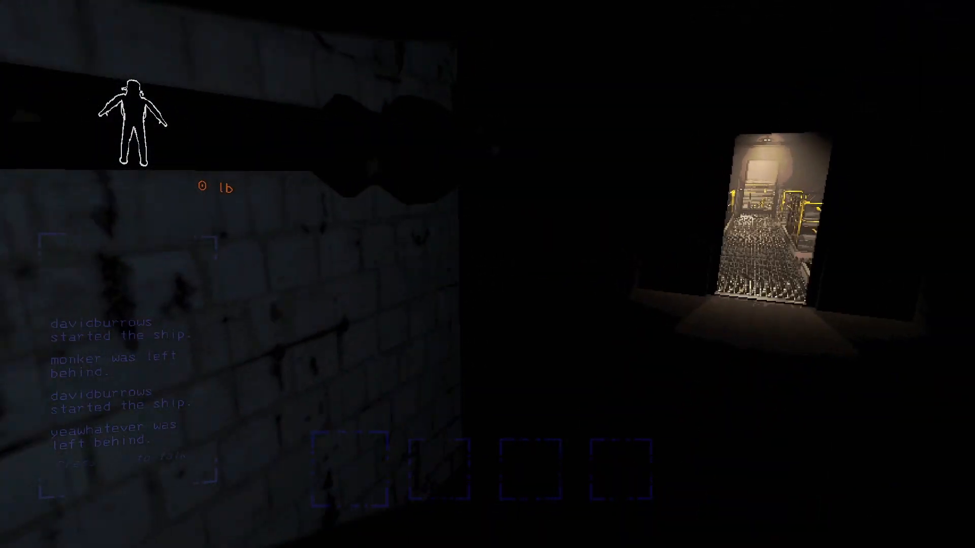
{"action": "mouse_move", "coordinate": [487, 274]}
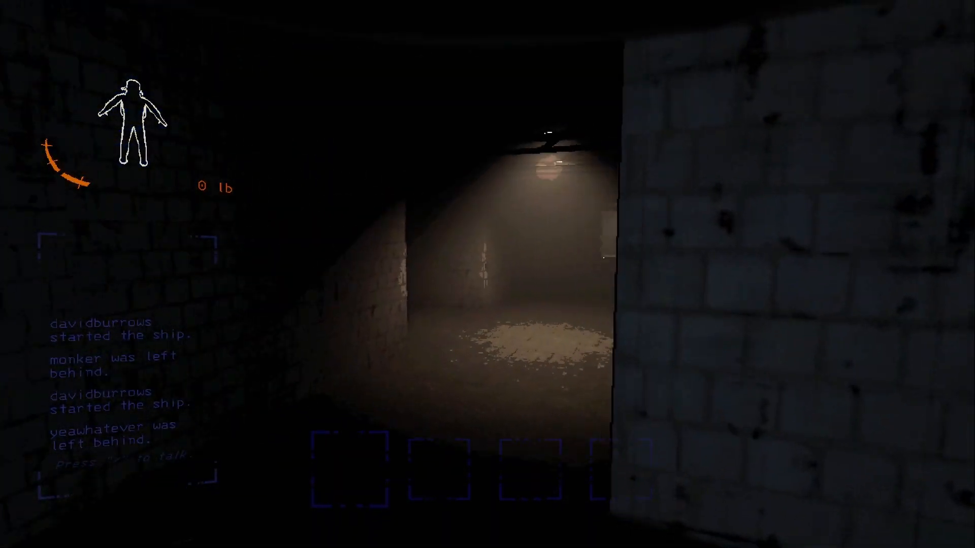
{"action": "mouse_move", "coordinate": [487, 274]}
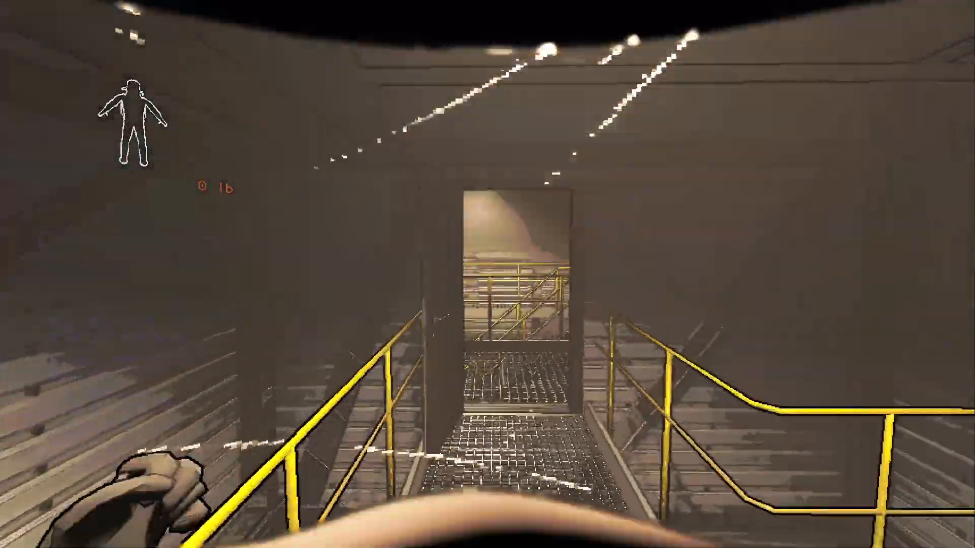
{"action": "mouse_move", "coordinate": [488, 274]}
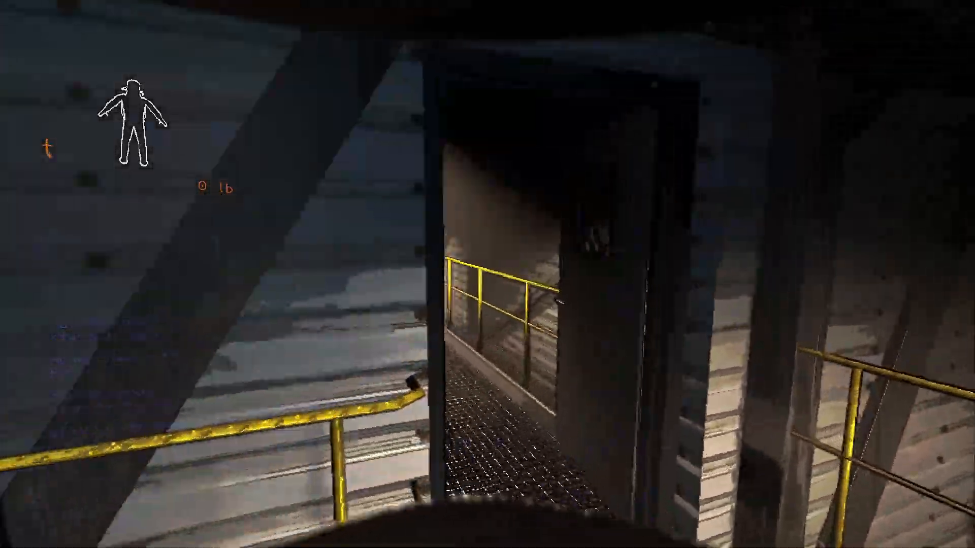
{"action": "mouse_move", "coordinate": [487, 274]}
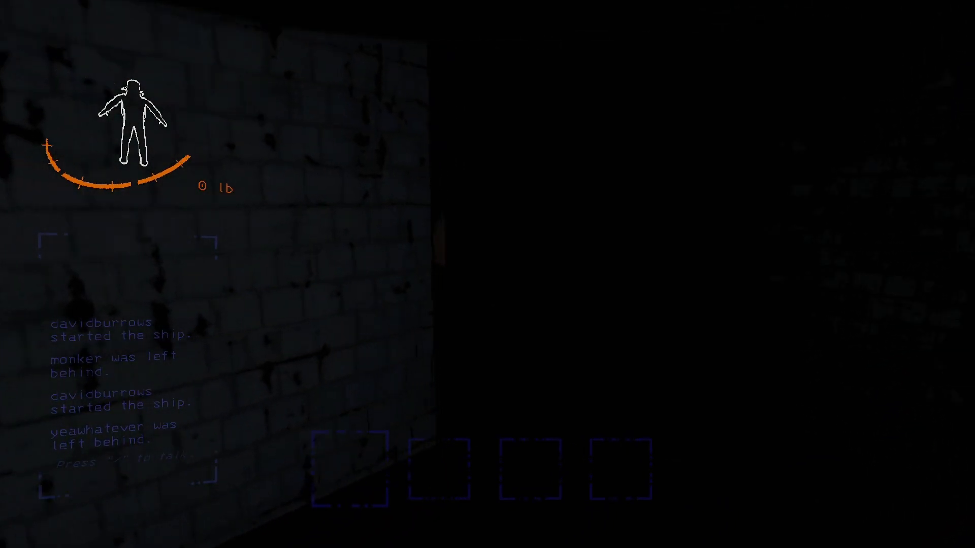
{"action": "mouse_move", "coordinate": [488, 274]}
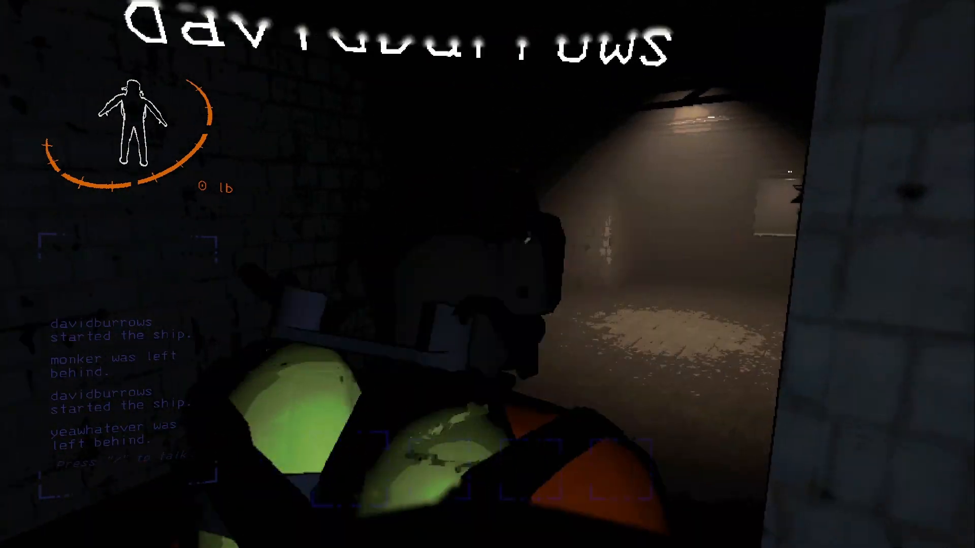
{"action": "mouse_move", "coordinate": [488, 274]}
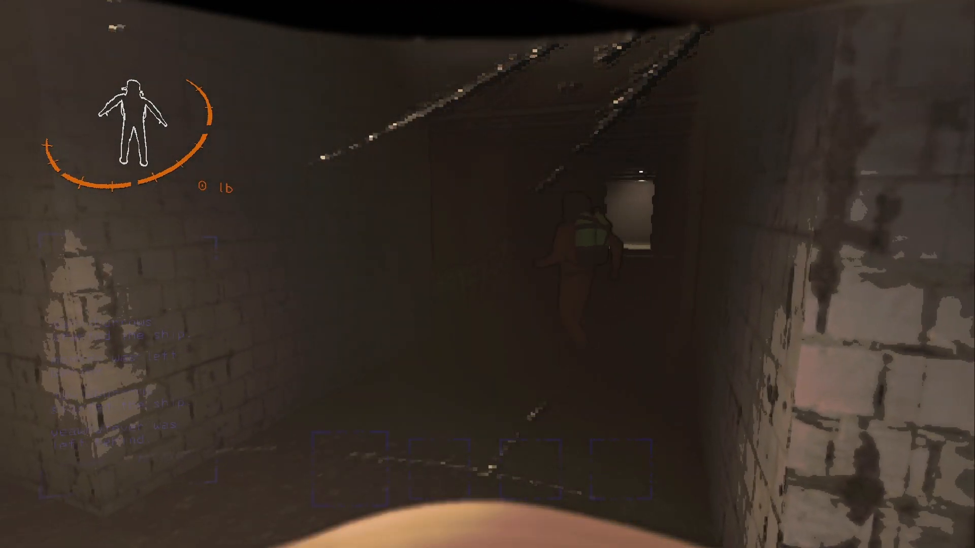
{"action": "mouse_move", "coordinate": [488, 274]}
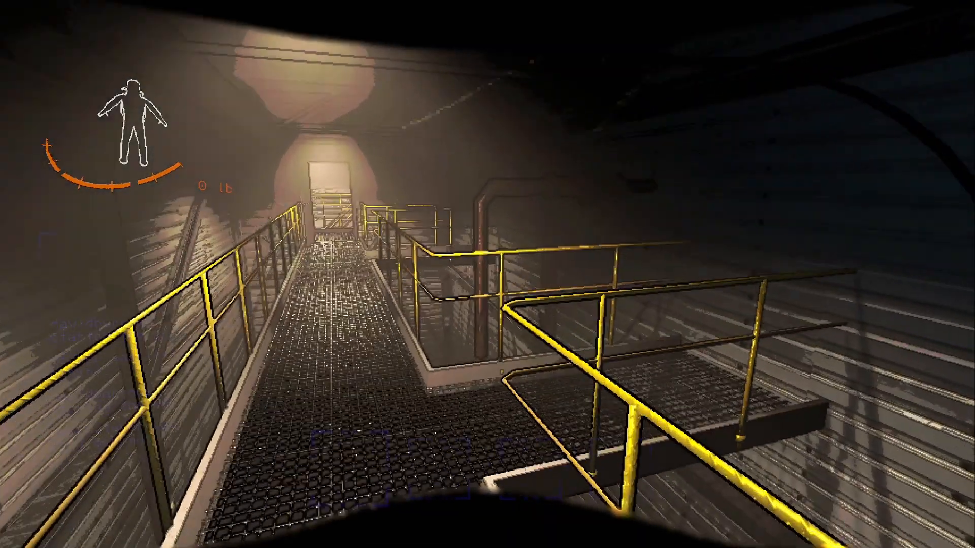
{"action": "mouse_move", "coordinate": [487, 274]}
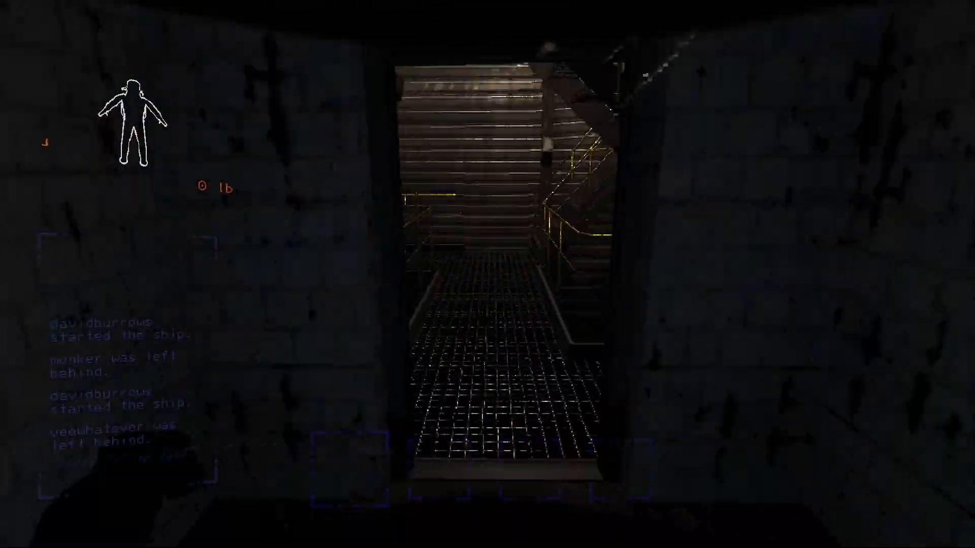
{"action": "mouse_move", "coordinate": [488, 274]}
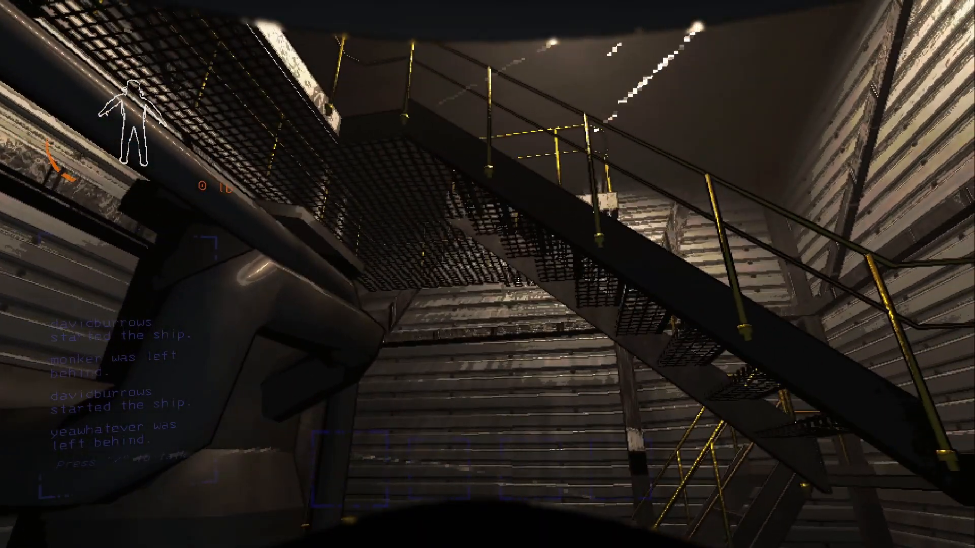